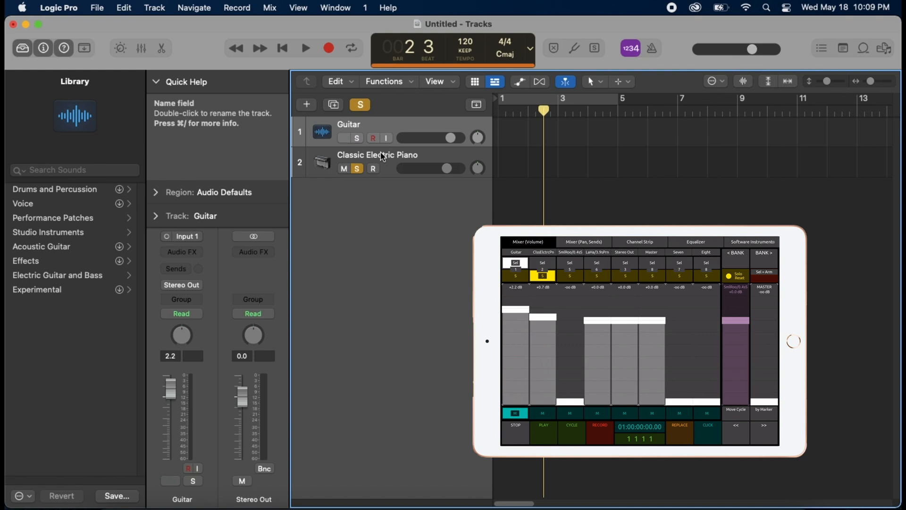
# Turn off solo on Classic Electric Piano and select it to show its channel strip
pyautogui.click(343, 137)
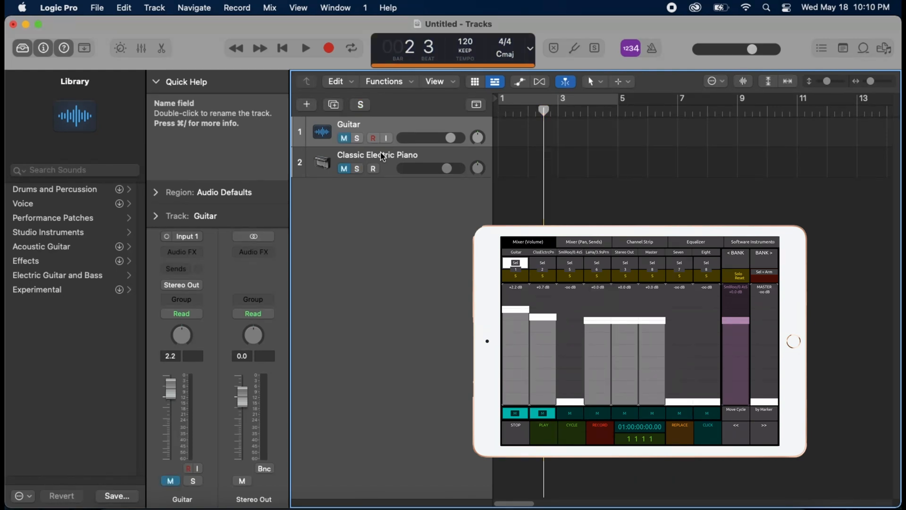
pyautogui.click(377, 155)
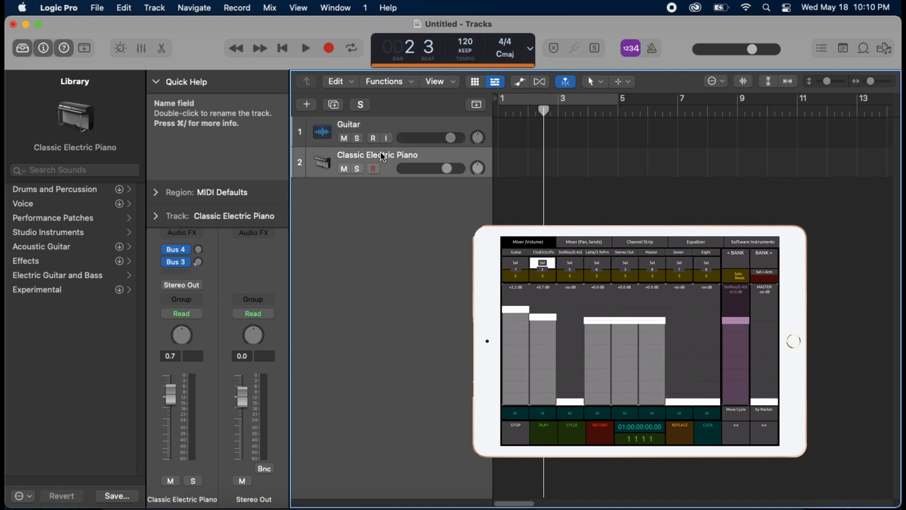